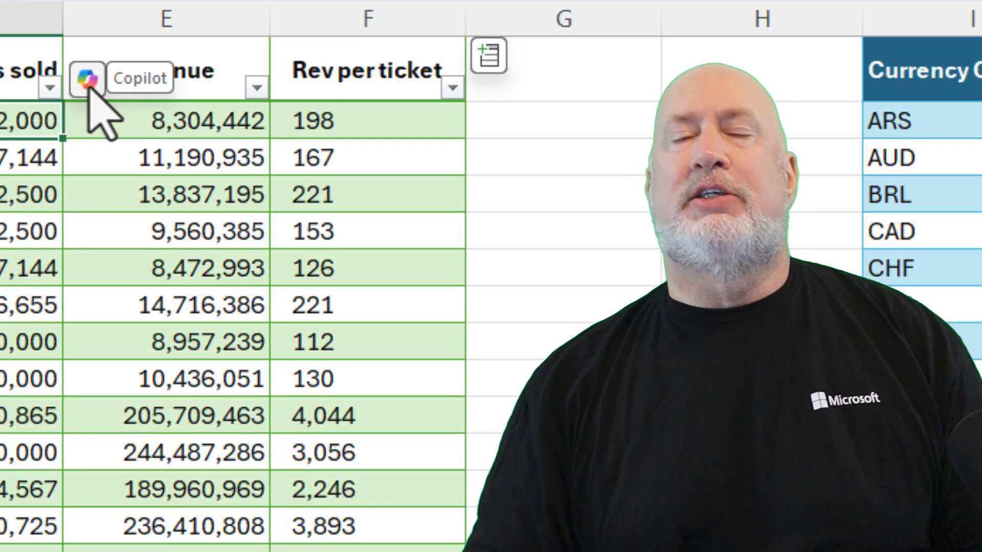
From a sales-table cell, ask Copilot to add a revenue-in-USD column looked up from the exchange rates.
left_click(86, 80)
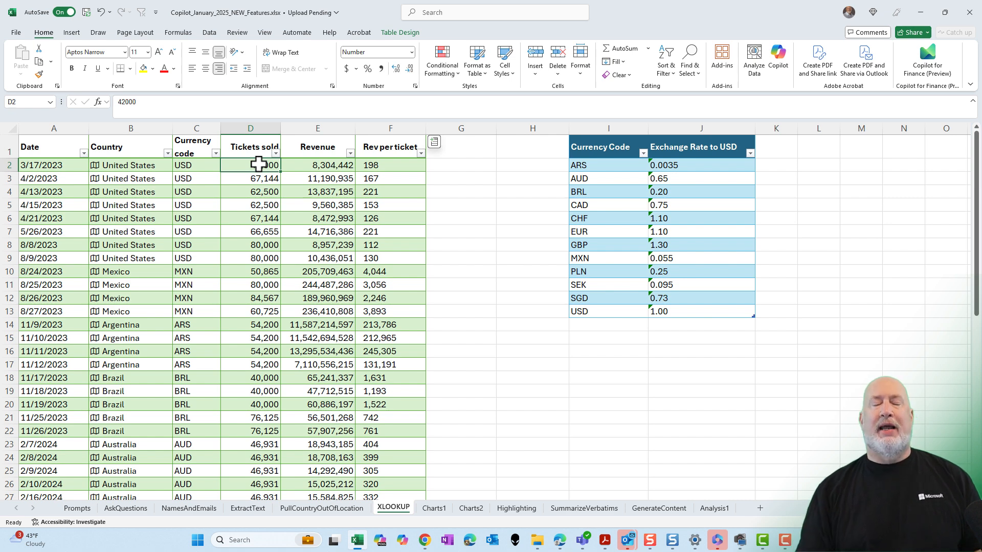
mouse_move(202, 167)
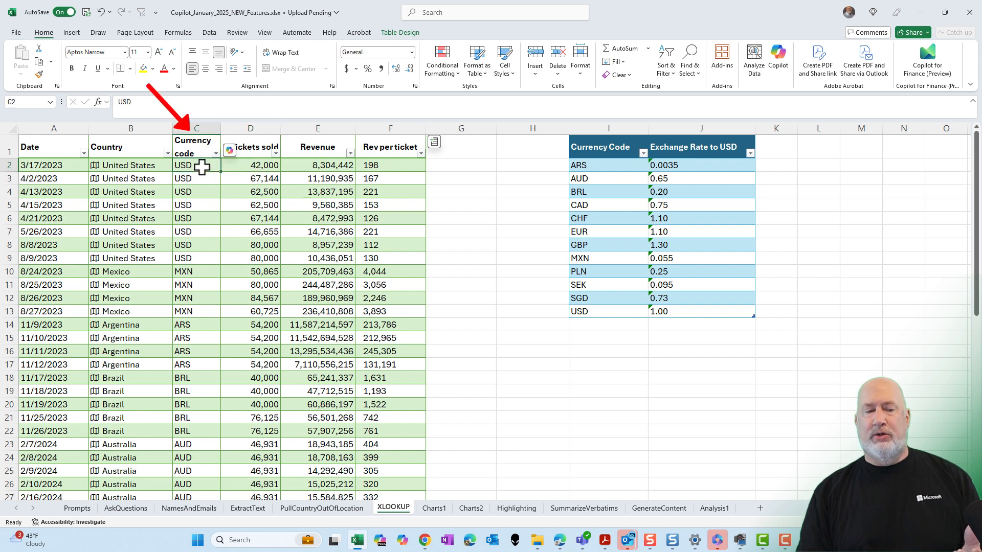
mouse_move(203, 259)
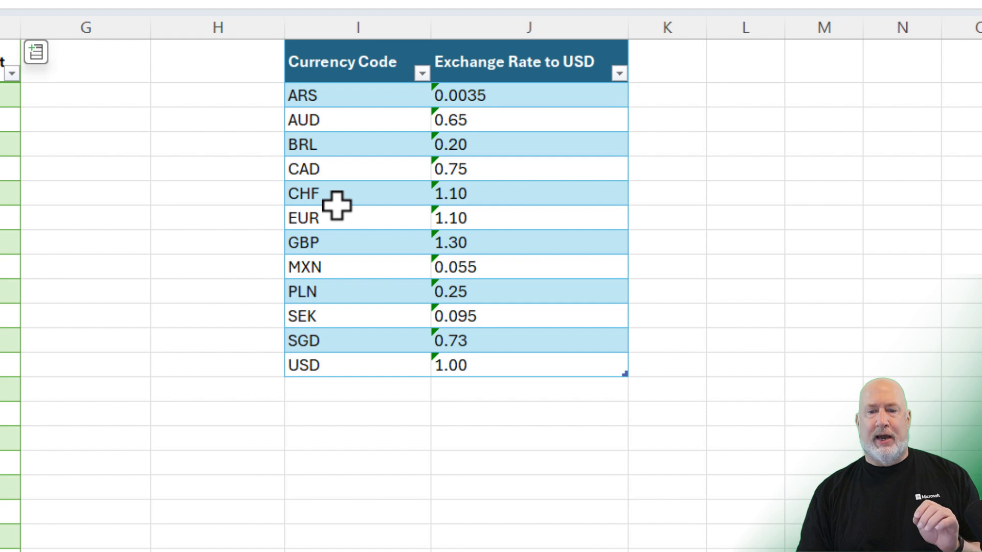
mouse_move(358, 177)
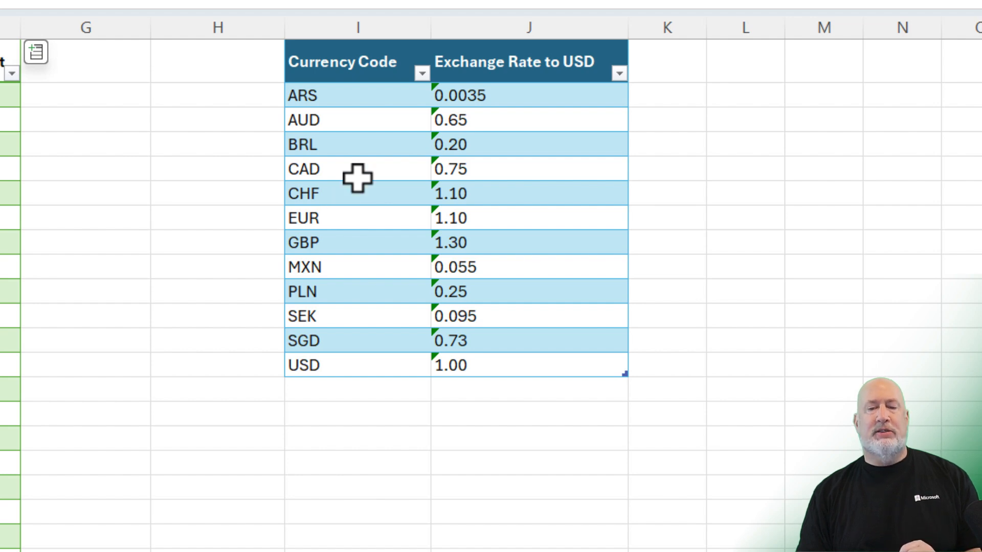
left_click(303, 95)
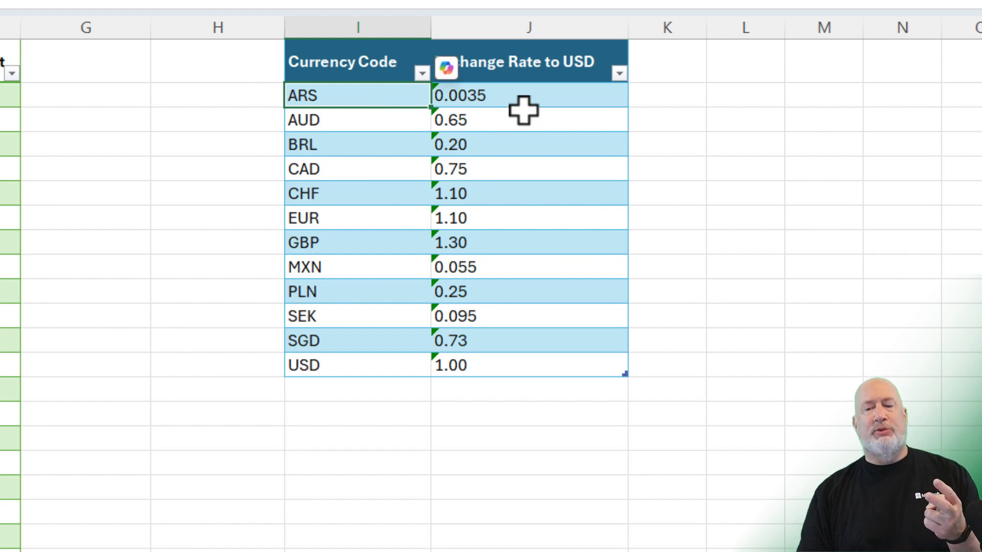
mouse_move(534, 132)
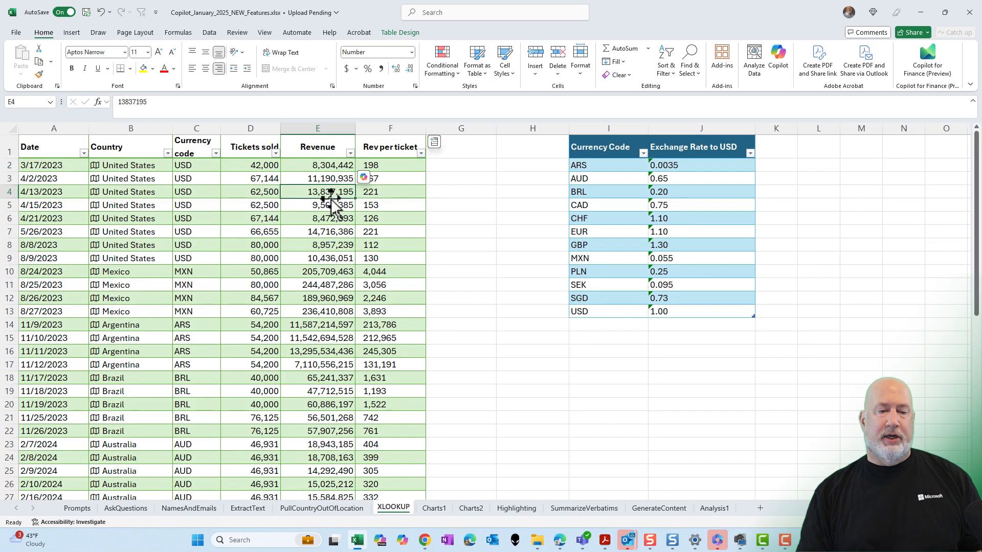
left_click(318, 164)
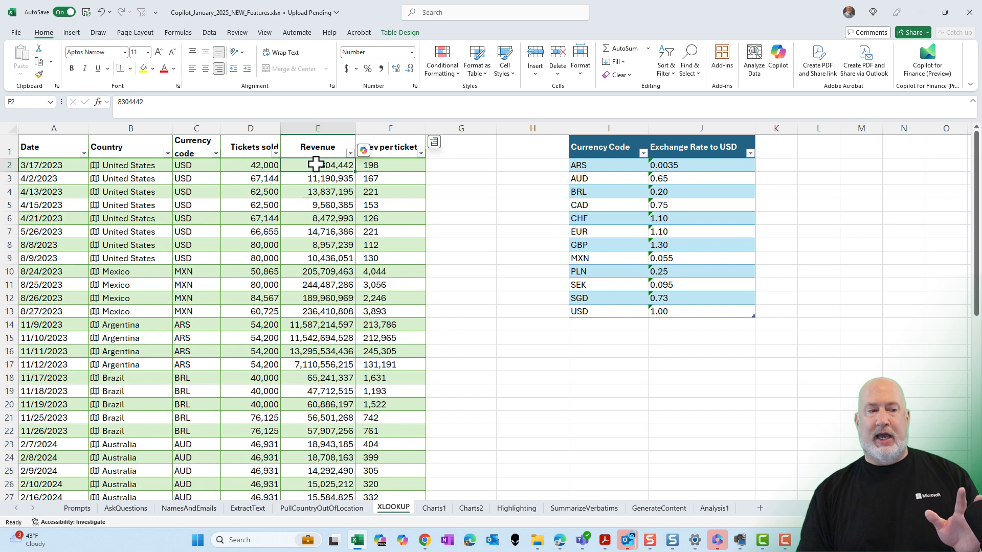
left_click(778, 57)
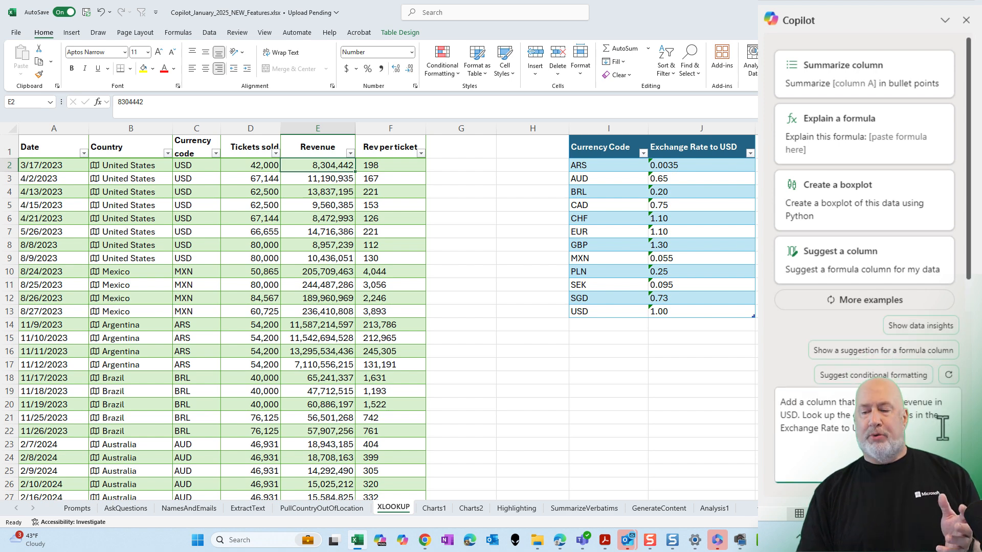
type("Add a column that shows the revenue in USD. Look up the exchange rates in the Exchange Rate to USD column.")
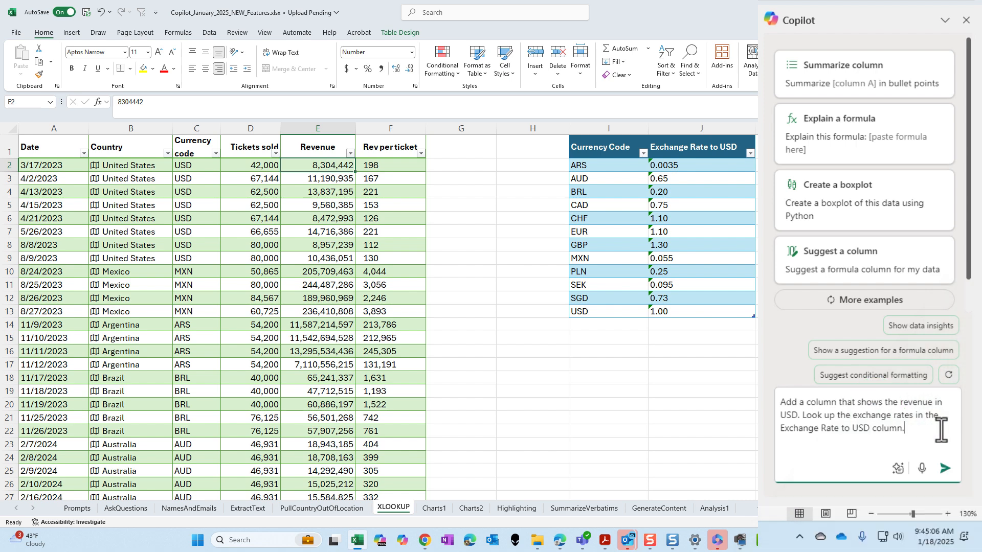
mouse_move(936, 432)
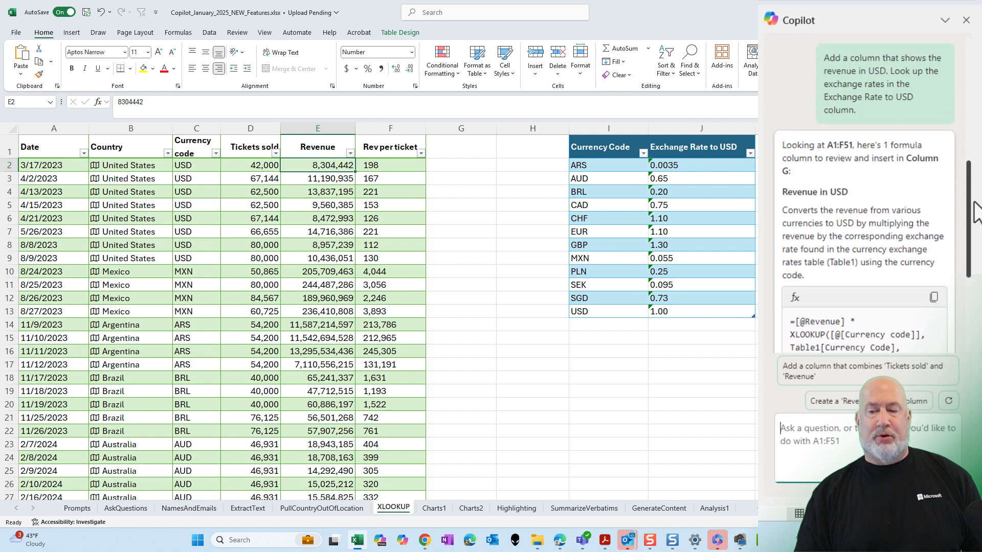
Review Copilot's XLOOKUP suggestion and insert the Revenue in USD column as column G.
scroll("down", 3)
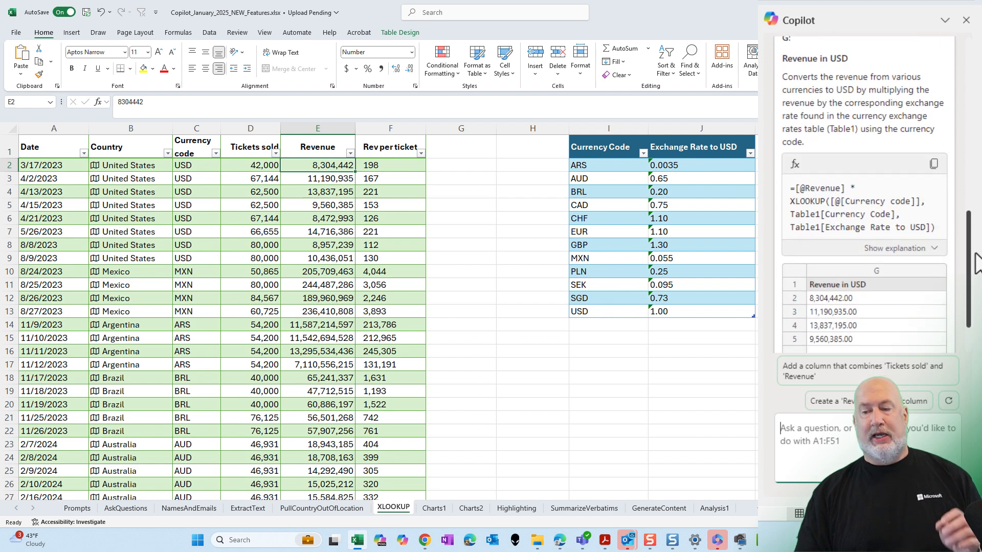
scroll("down", 3)
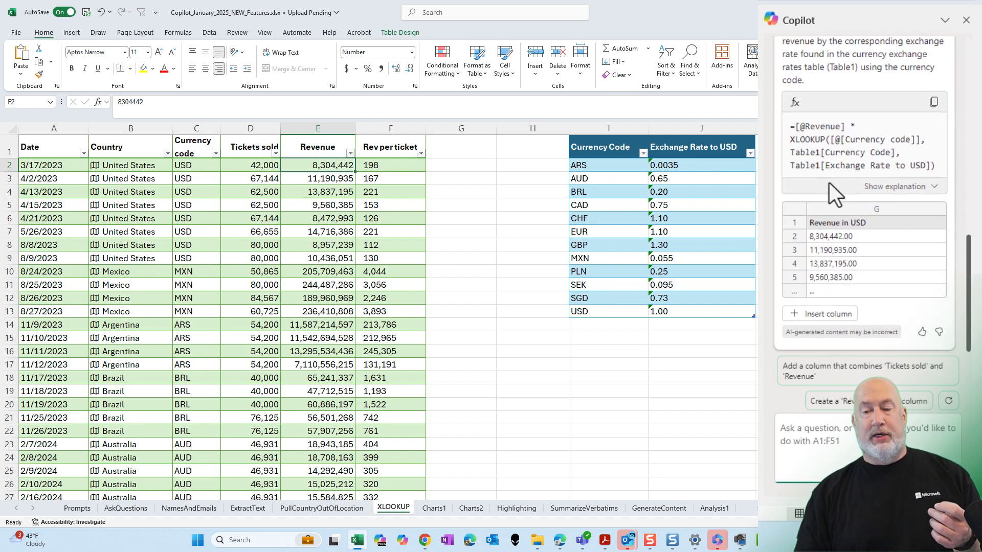
mouse_move(908, 156)
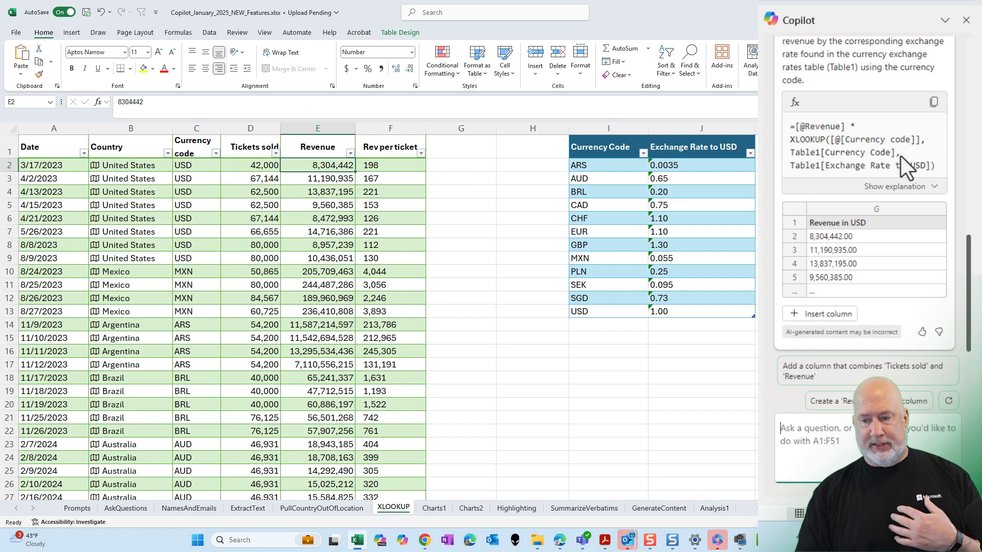
left_click(826, 313)
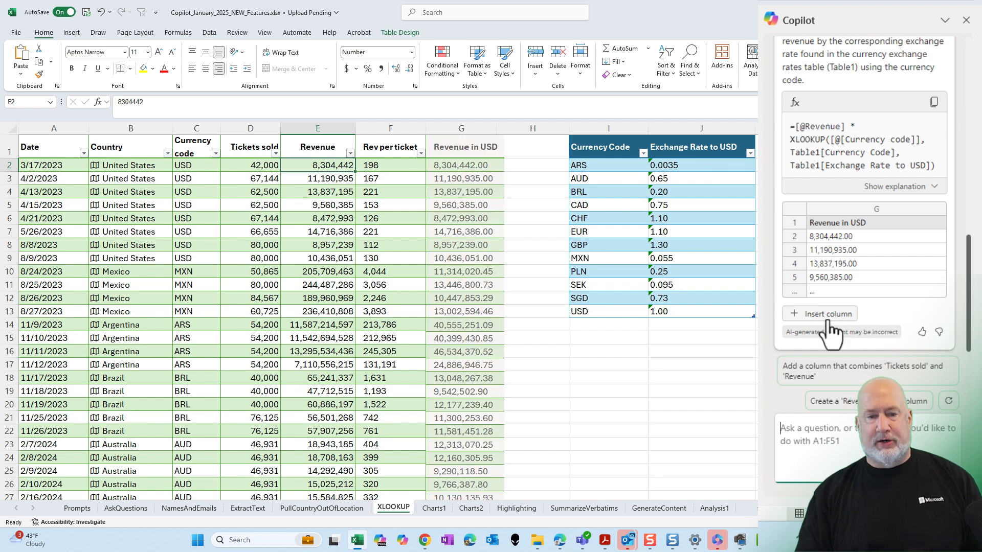
left_click(824, 313)
type("=")
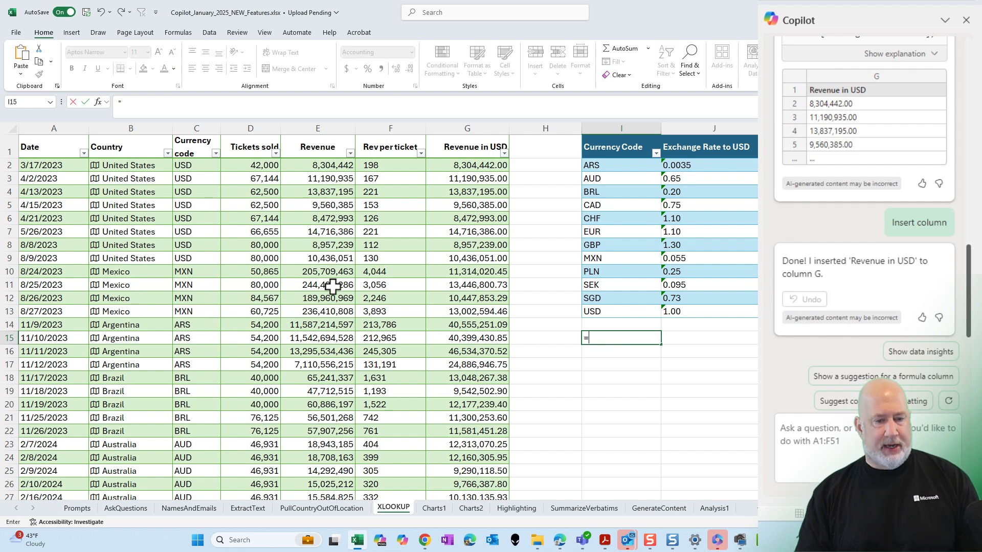
left_click(317, 284)
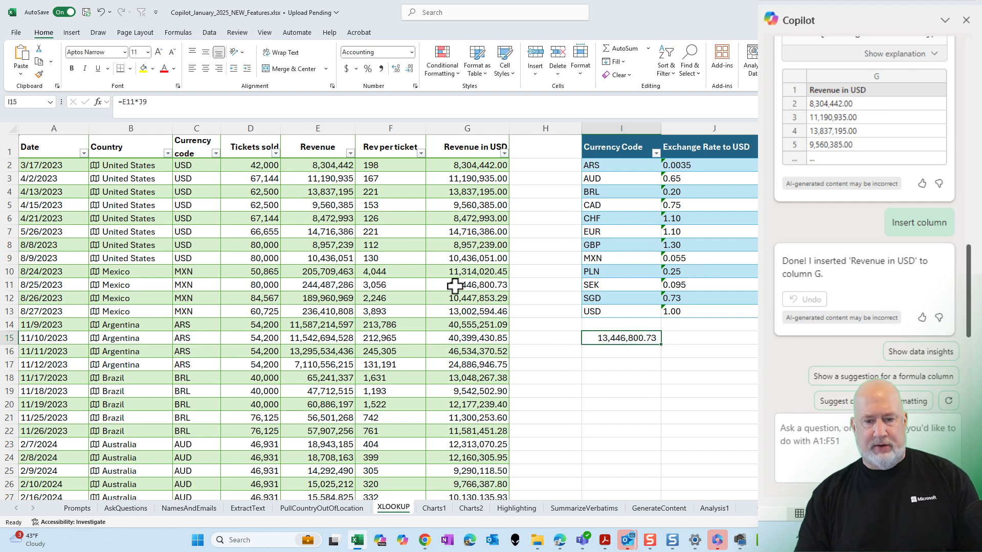
left_click(466, 284)
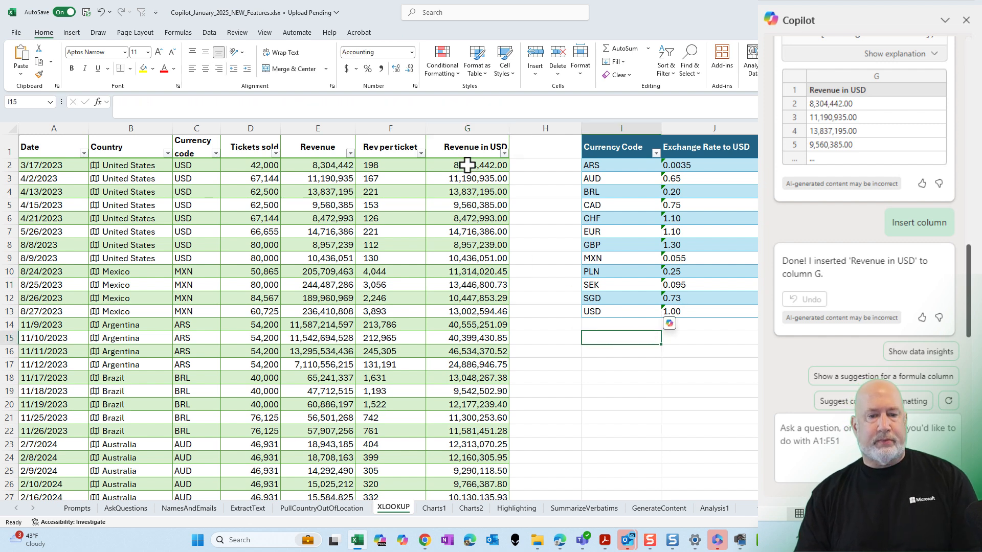
left_click(466, 165)
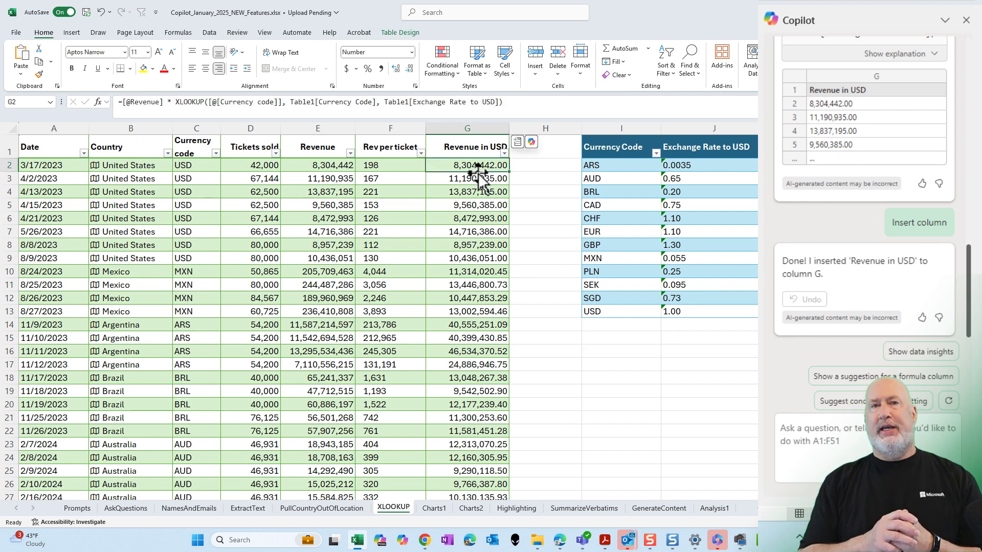